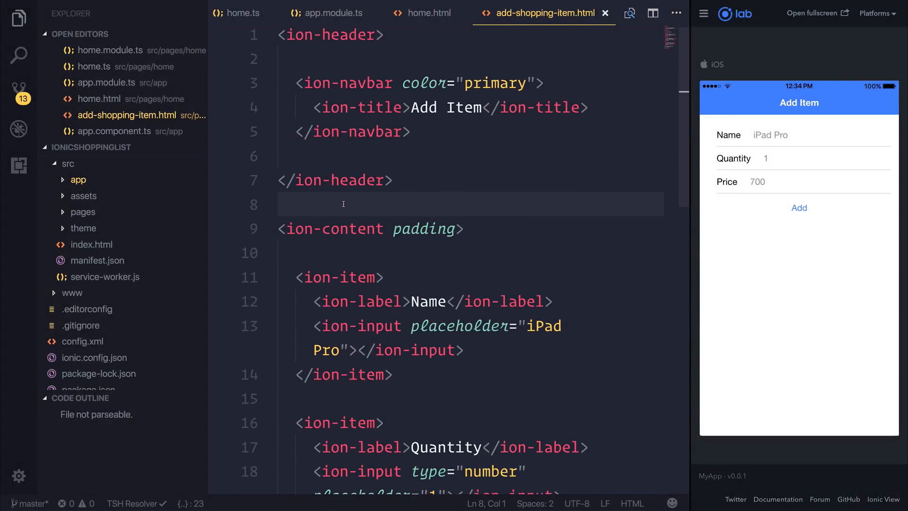
{"action": "mouse_move", "coordinate": [130, 172]}
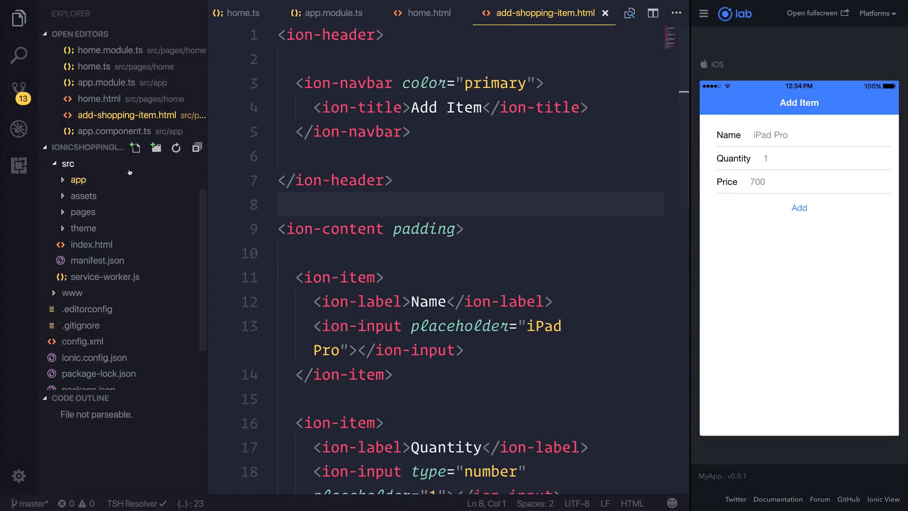
Step: Create models/item under src with an empty item.model.ts file and open it
{"action": "left_click", "coordinate": [134, 147]}
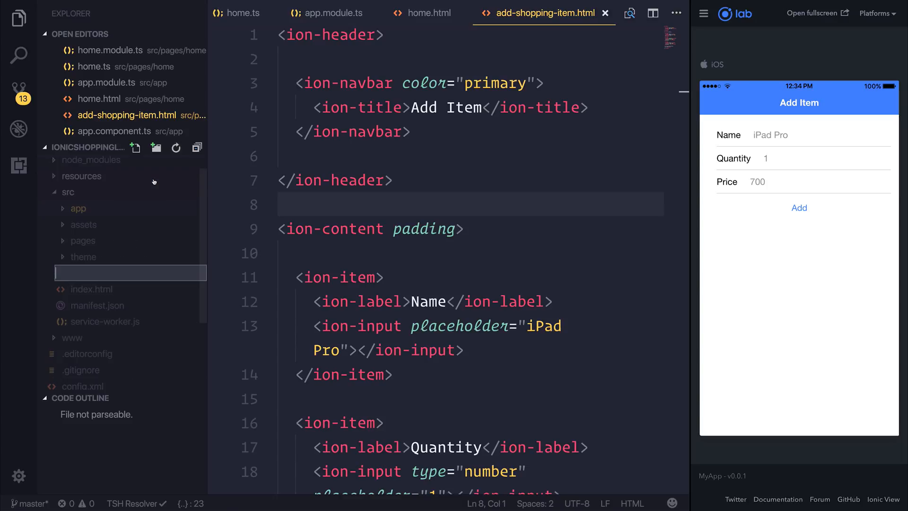
{"action": "type", "text": "models"}
{"action": "type", "text": "item"}
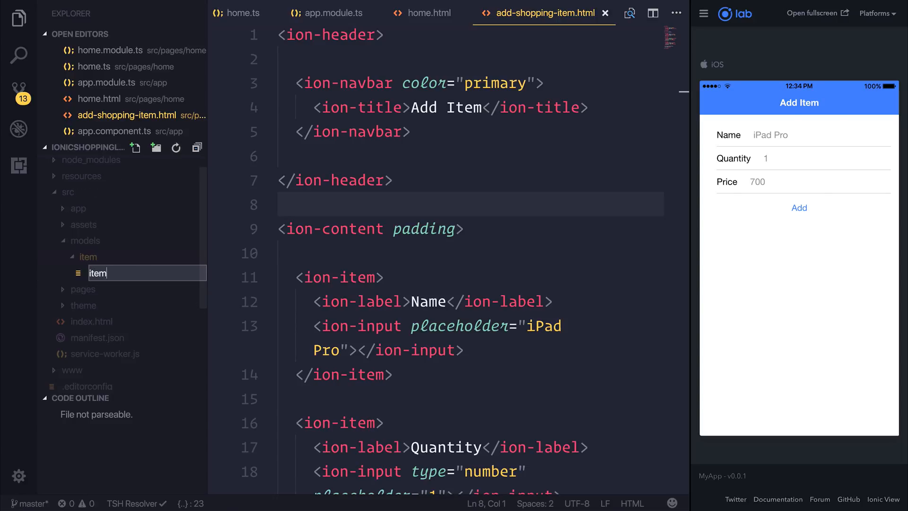
{"action": "key", "text": "Enter"}
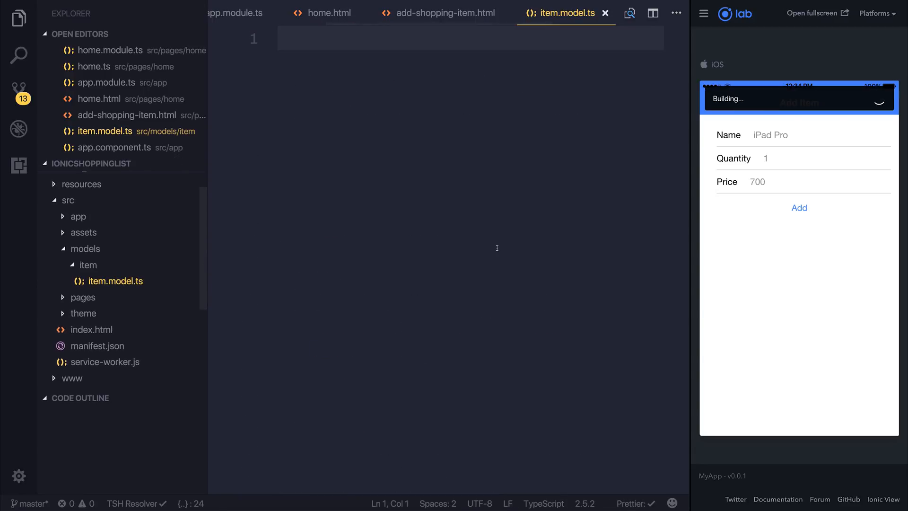
Step: Write an exported Item interface with optional key?: string and name: string fields
{"action": "left_click", "coordinate": [19, 19]}
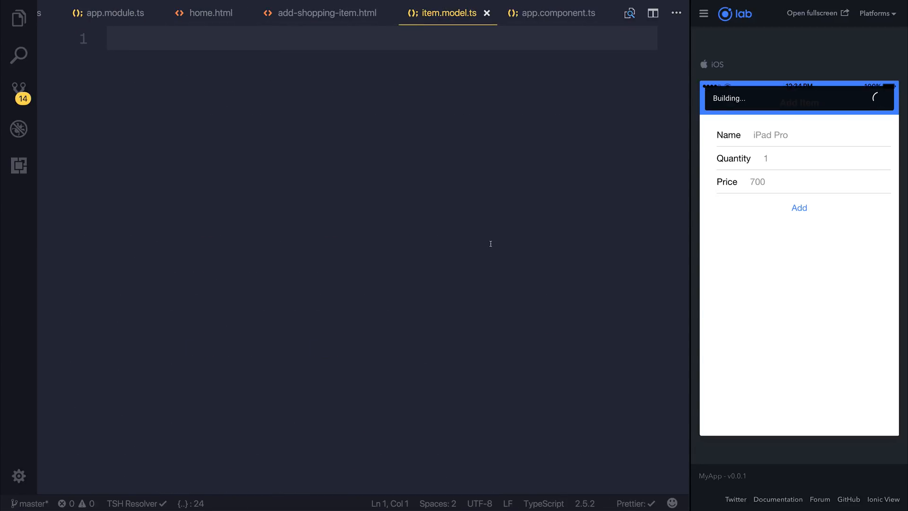
{"action": "type", "text": "export interface Item {"}
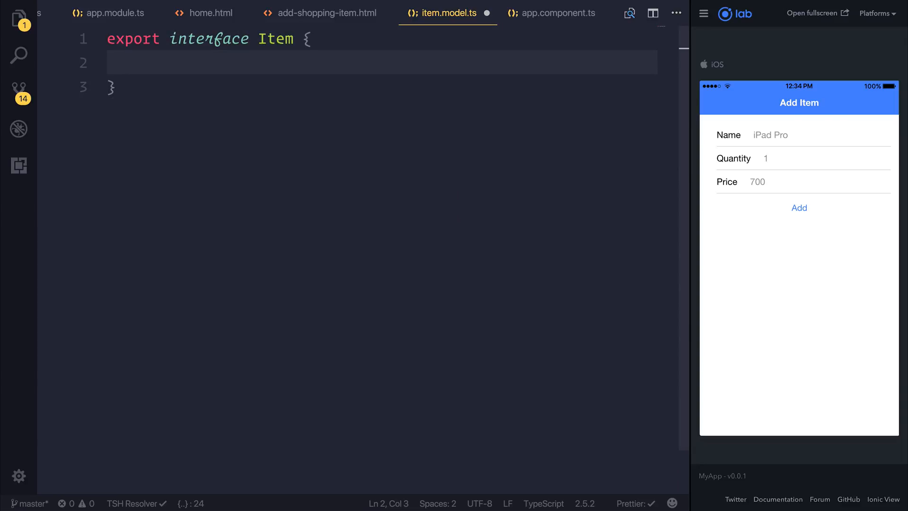
{"action": "type", "text": "key"}
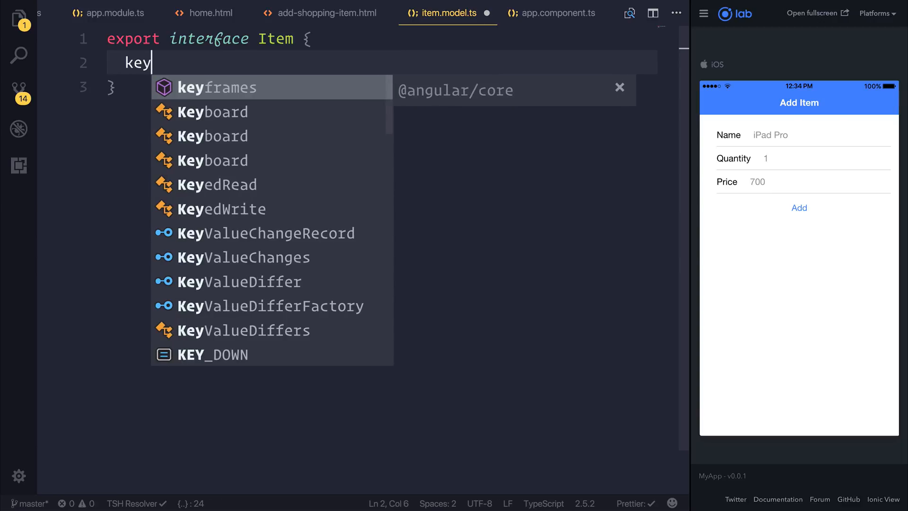
{"action": "type", "text": "?: string;"}
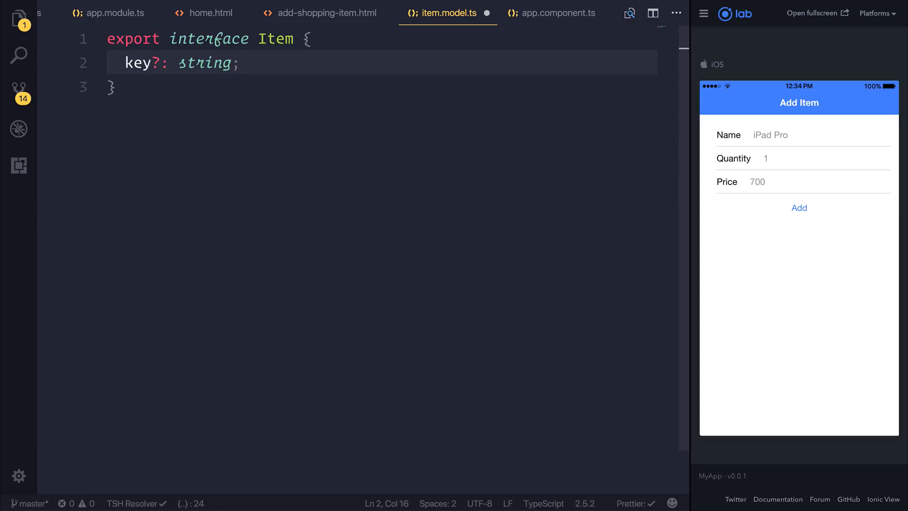
{"action": "type", "text": "n"}
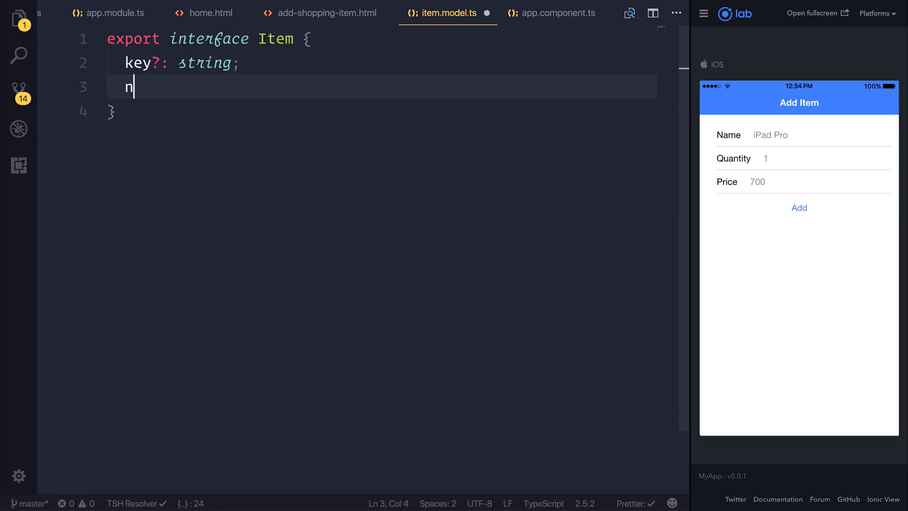
{"action": "type", "text": "ame: string;"}
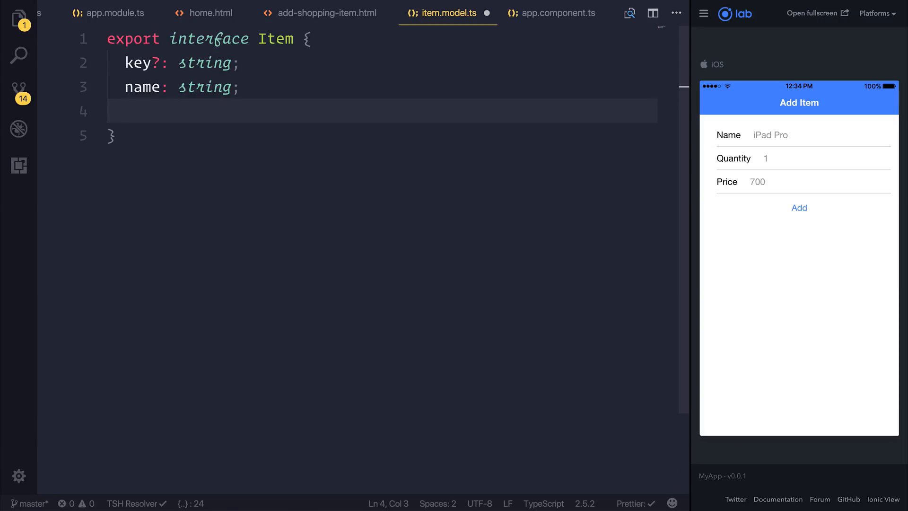
Step: Add quantity: number and price: number fields and save item.model.ts
{"action": "type", "text": "quantity: number;"}
{"action": "type", "text": "pa"}
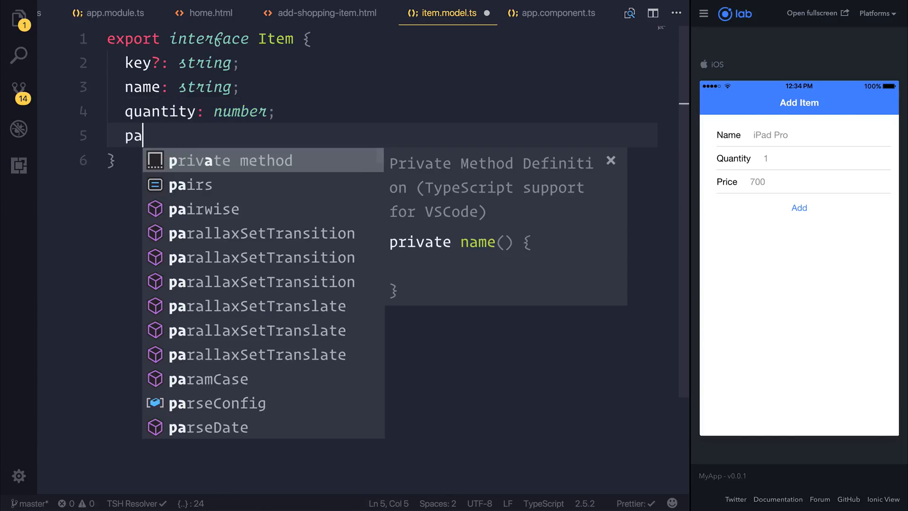
{"action": "type", "text": "rice: number;"}
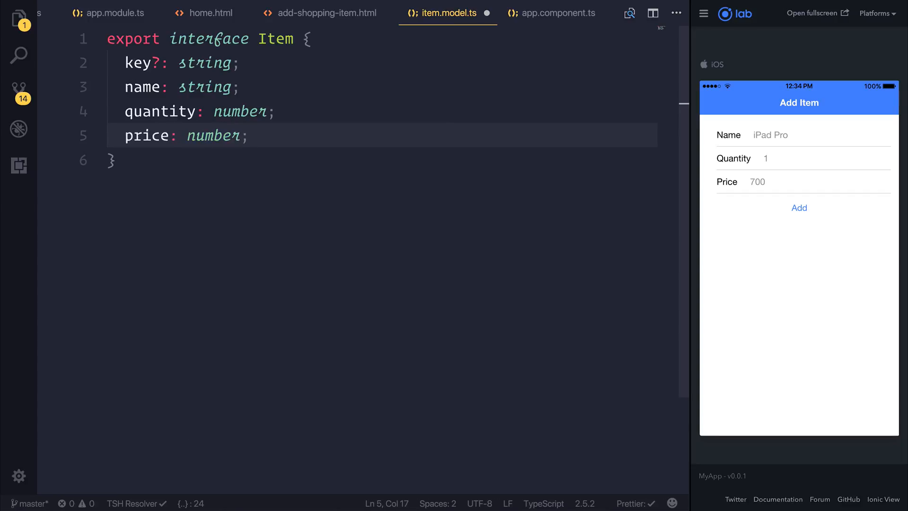
{"action": "left_click", "coordinate": [239, 87]}
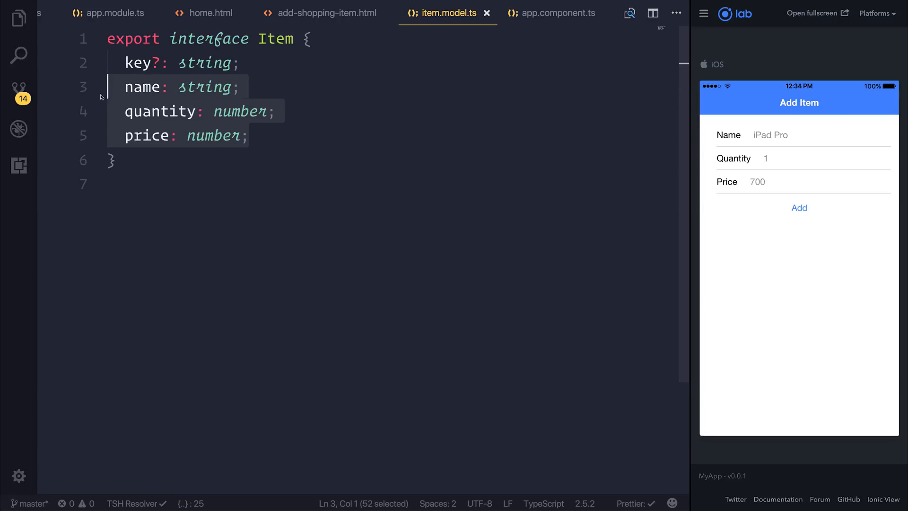
{"action": "left_click", "coordinate": [342, 112]}
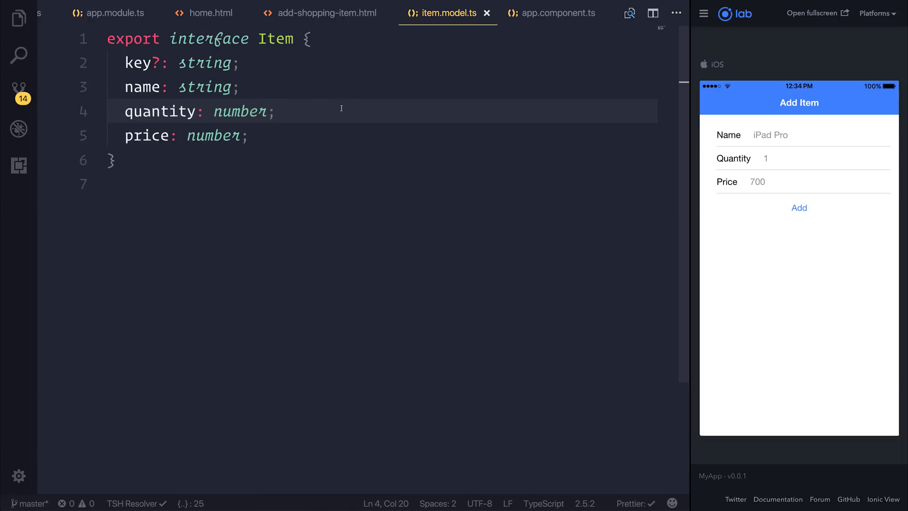
{"action": "mouse_move", "coordinate": [324, 131]}
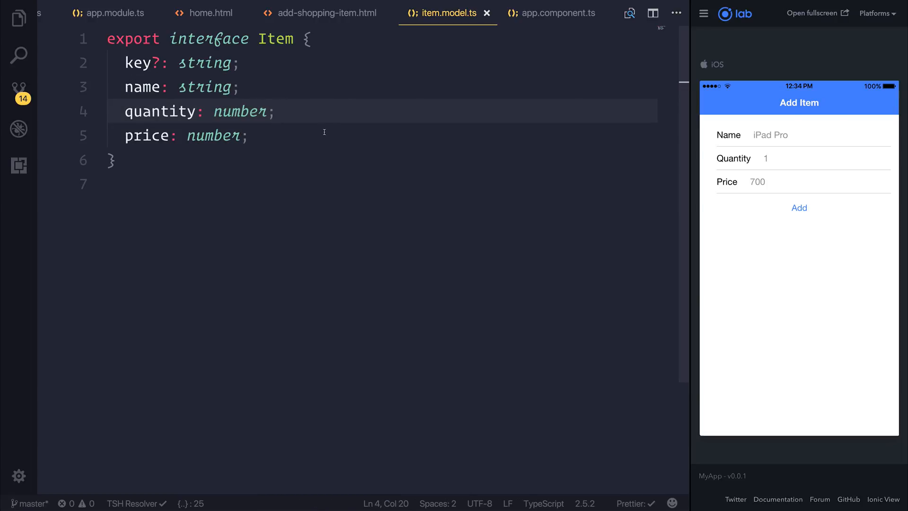
{"action": "left_click", "coordinate": [328, 135]}
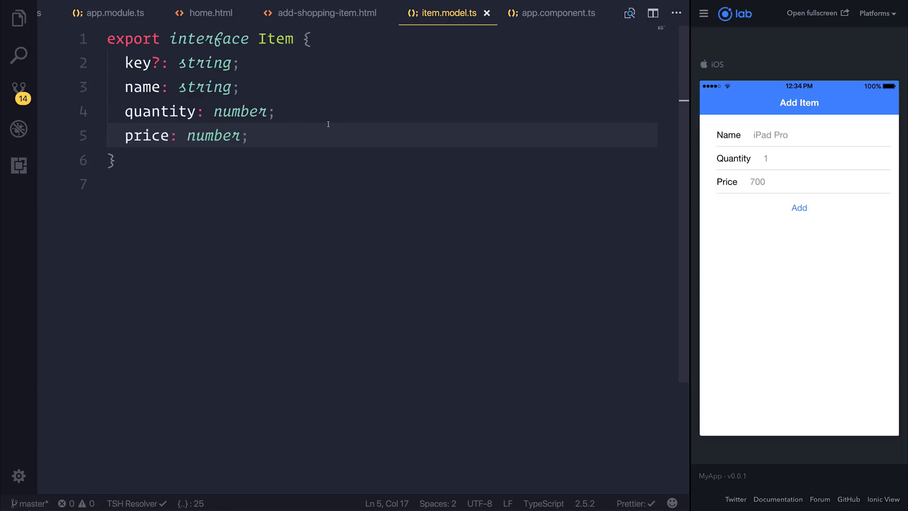
Step: In add-shopping-item.ts, declare an item property typed as Item above the constructor
{"action": "key", "text": "ctrl+p"}
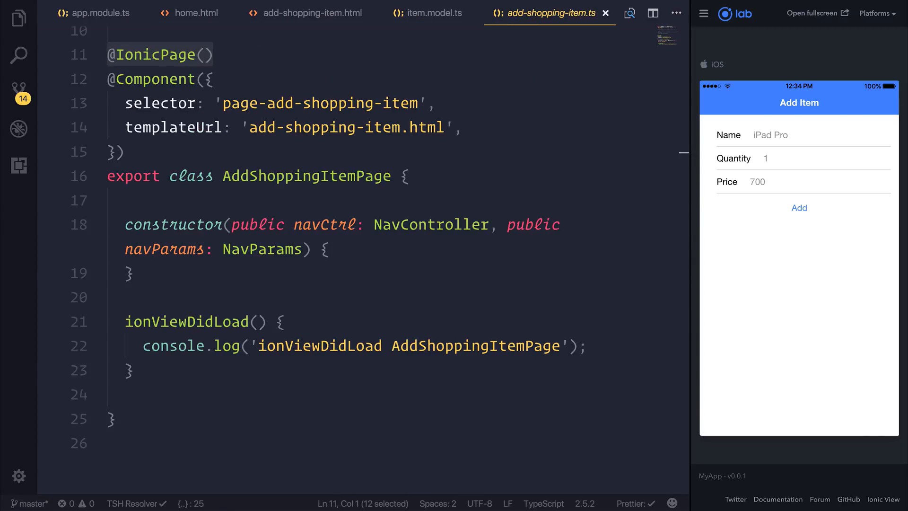
{"action": "key", "text": "Enter"}
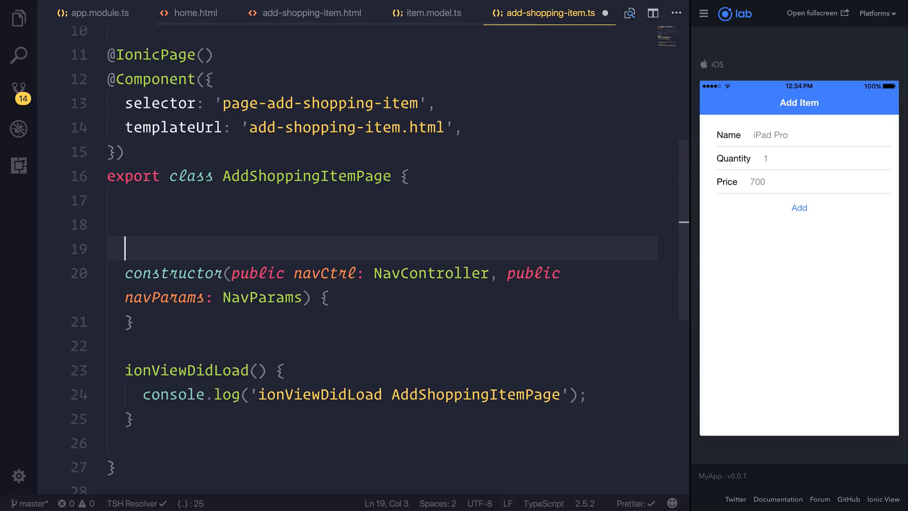
{"action": "type", "text": "item:"}
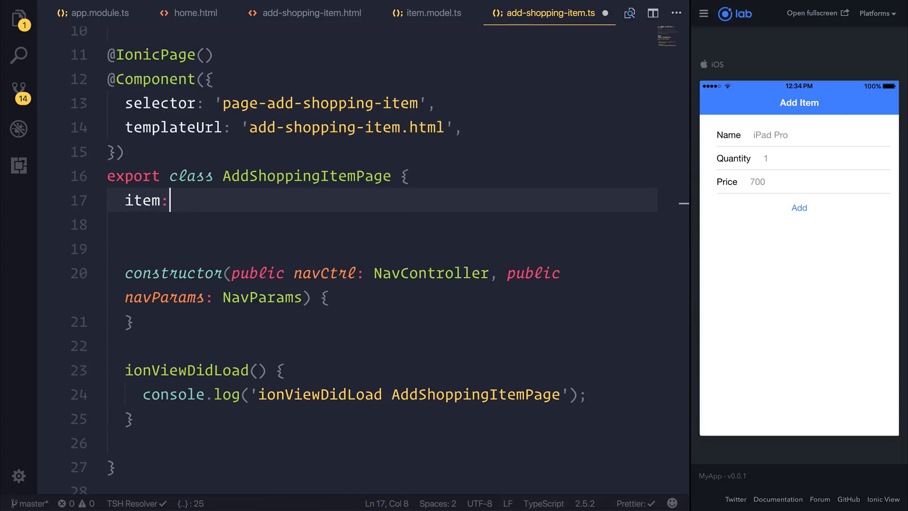
{"action": "type", "text": "Item = {"}
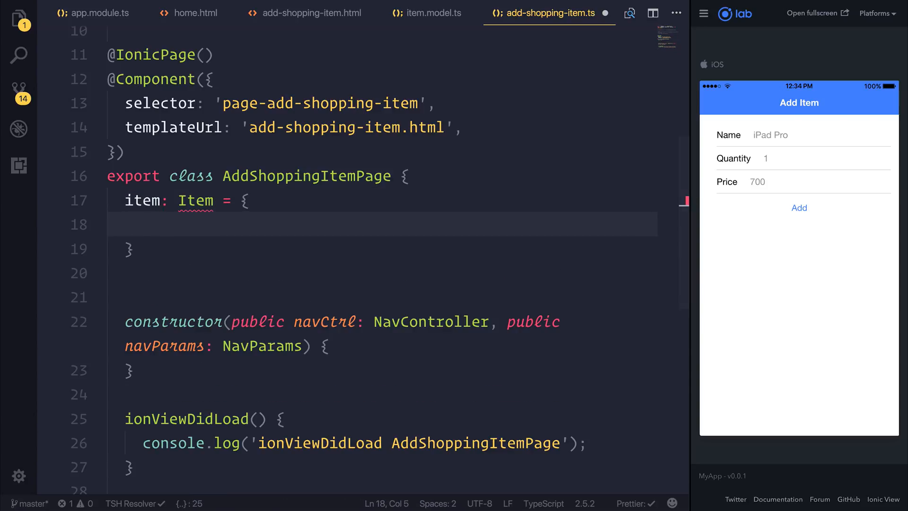
Step: Default the item to name '', quantity 0, price 0 and import the Item model
{"action": "type", "text": "name: ''"}
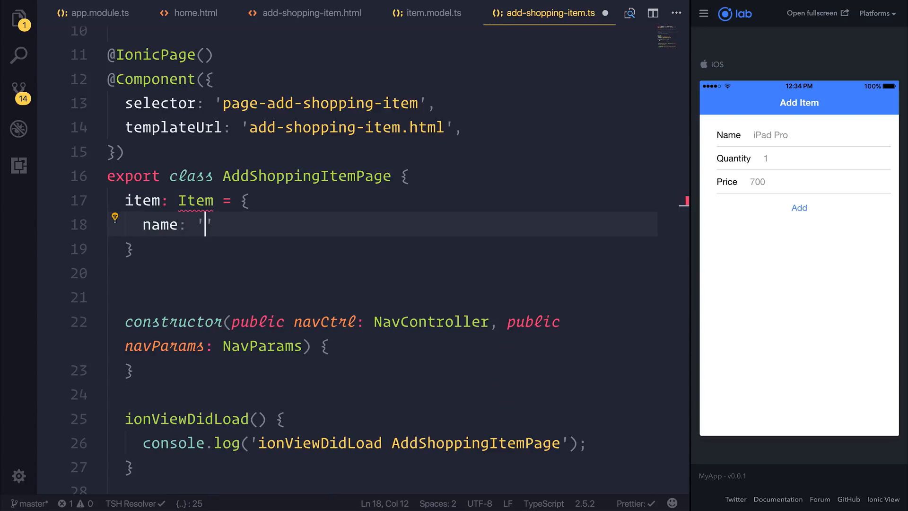
{"action": "type", "text": "quantity:"}
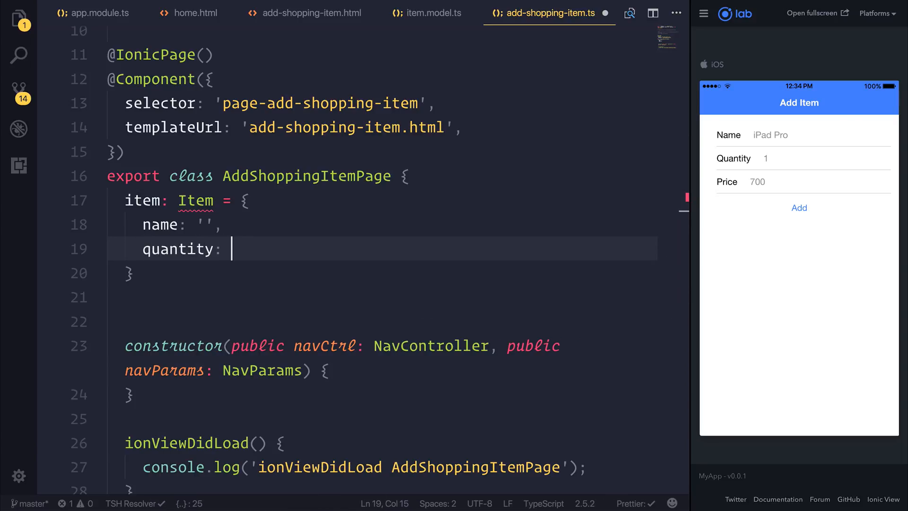
{"action": "type", "text": "0,"}
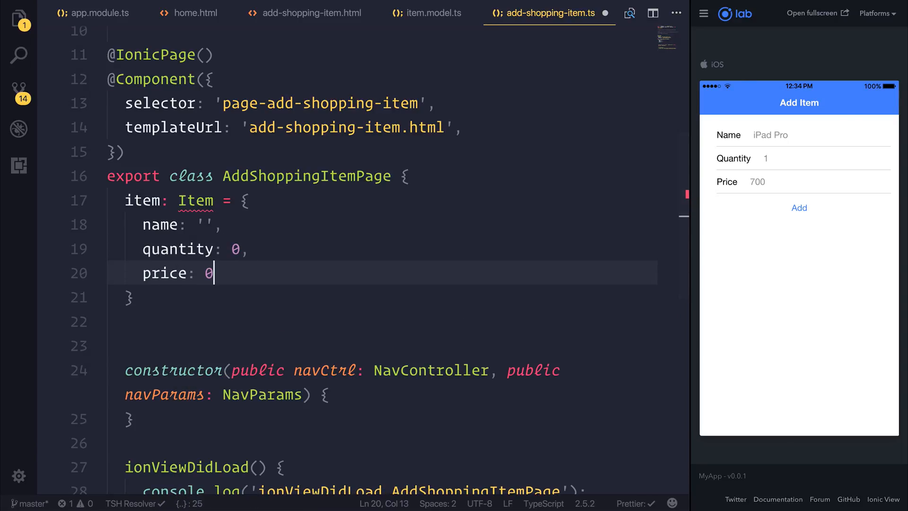
{"action": "left_click", "coordinate": [150, 200]}
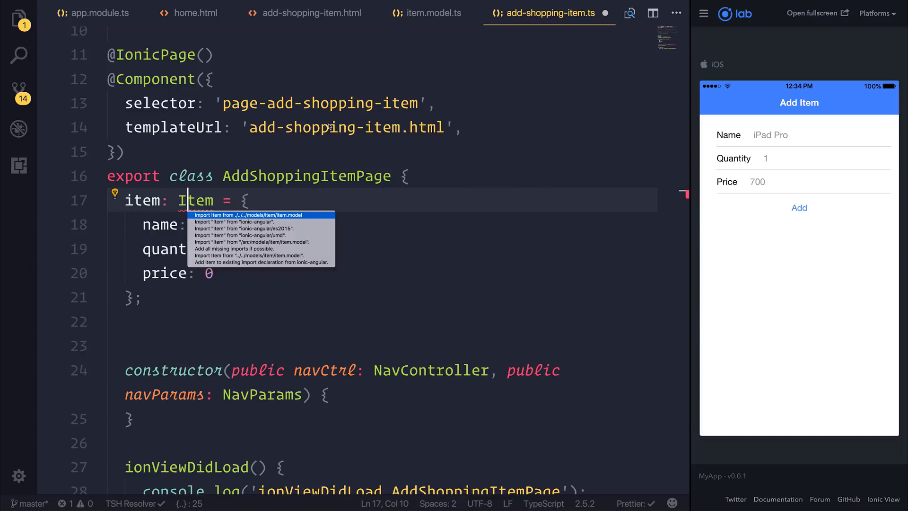
{"action": "key", "text": "ctrl+p"}
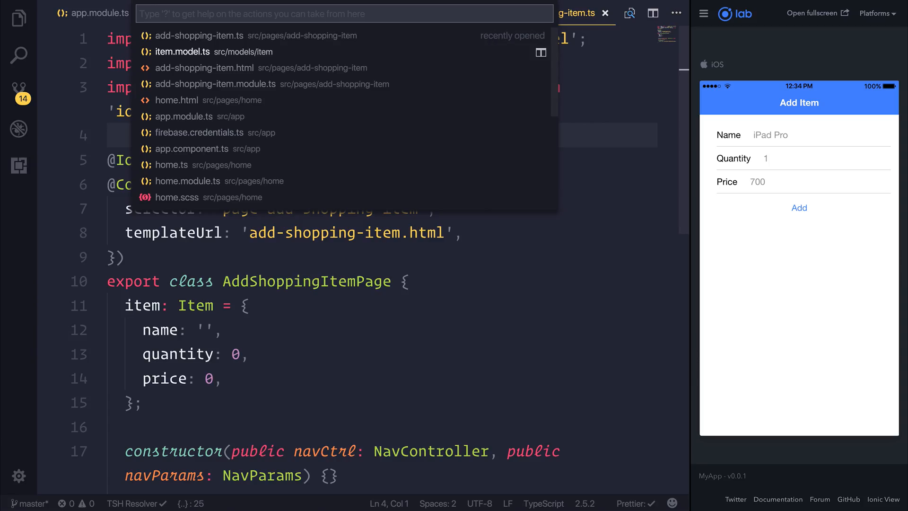
Step: In add-shopping-item.html, bind the Name ion-input with [(ngModel)]="item.name"
{"action": "left_click", "coordinate": [202, 69]}
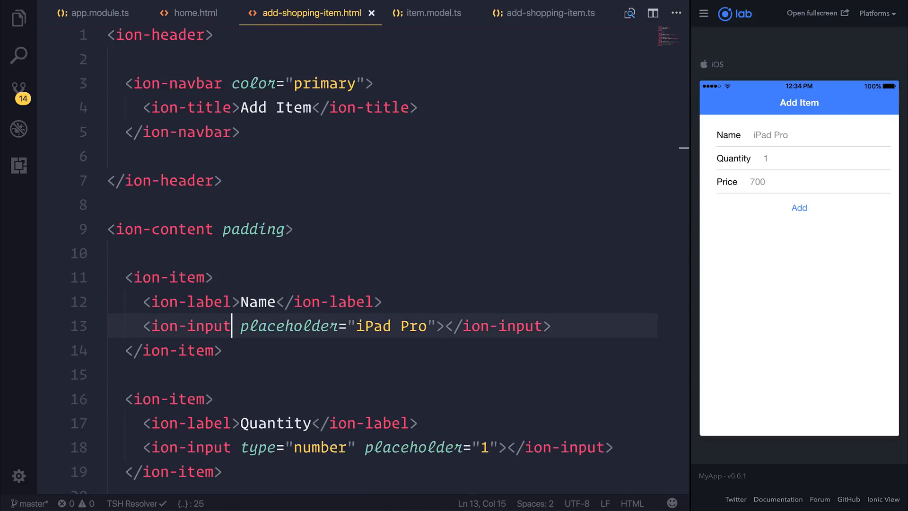
{"action": "type", "text": "[(ng)]"}
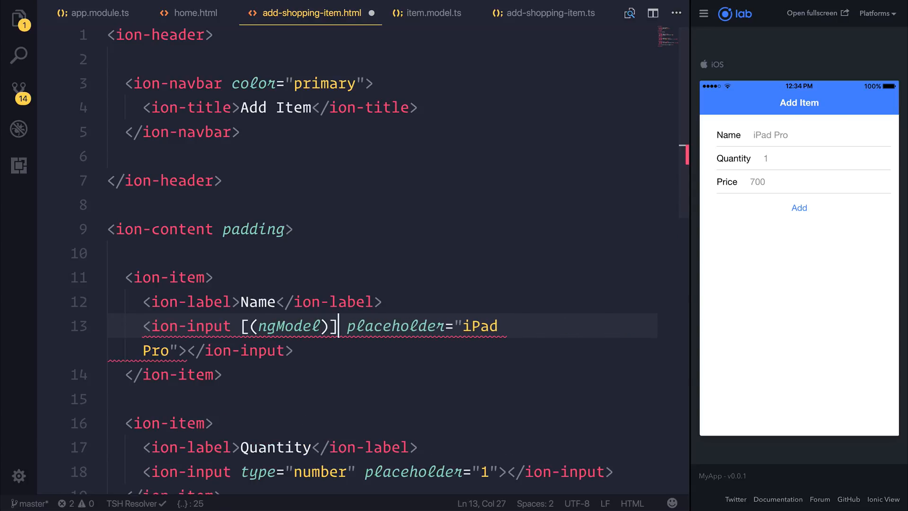
{"action": "type", "text": "=\"item.name"}
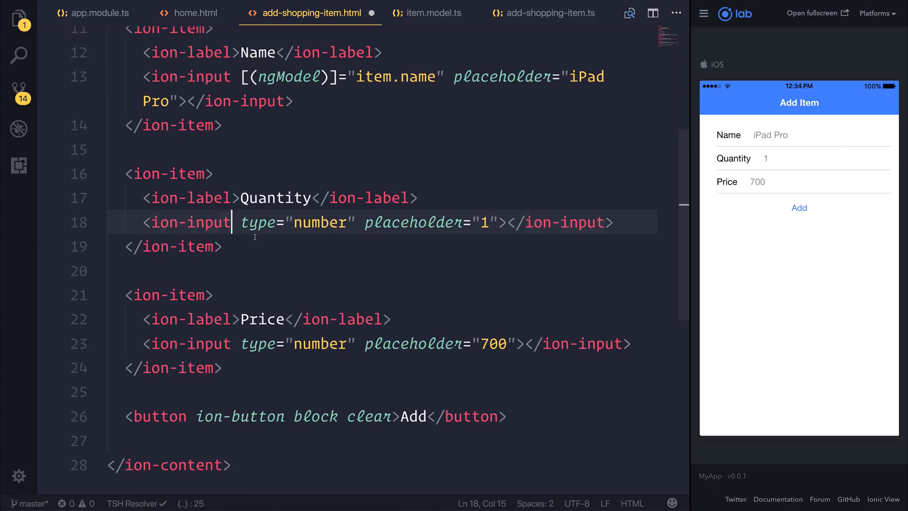
{"action": "type", "text": "[(ngModel)]=\"item.name\""}
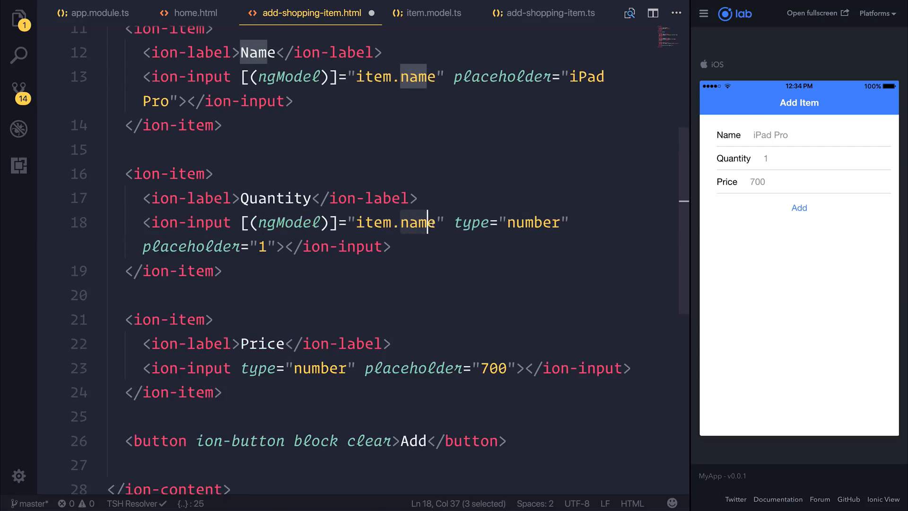
Step: Bind the Quantity and Price inputs to item.quantity and item.price
{"action": "type", "text": "quantity"}
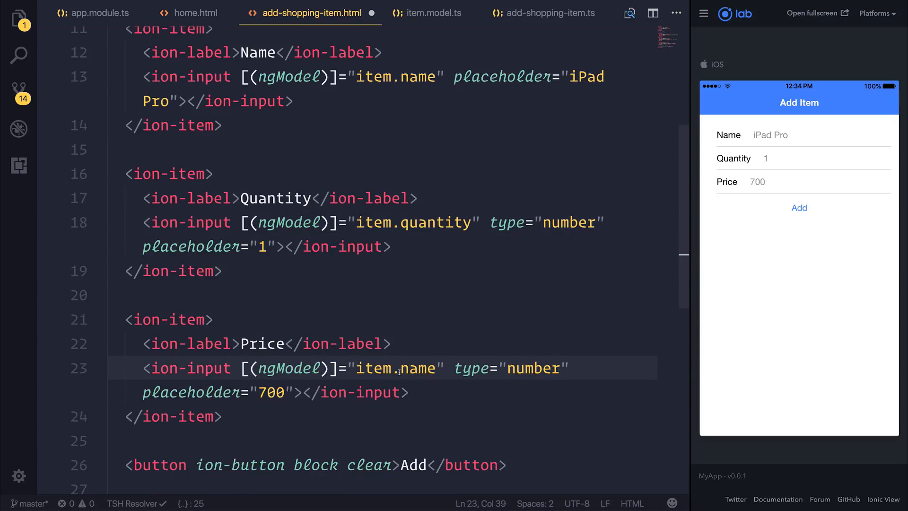
{"action": "type", "text": "price"}
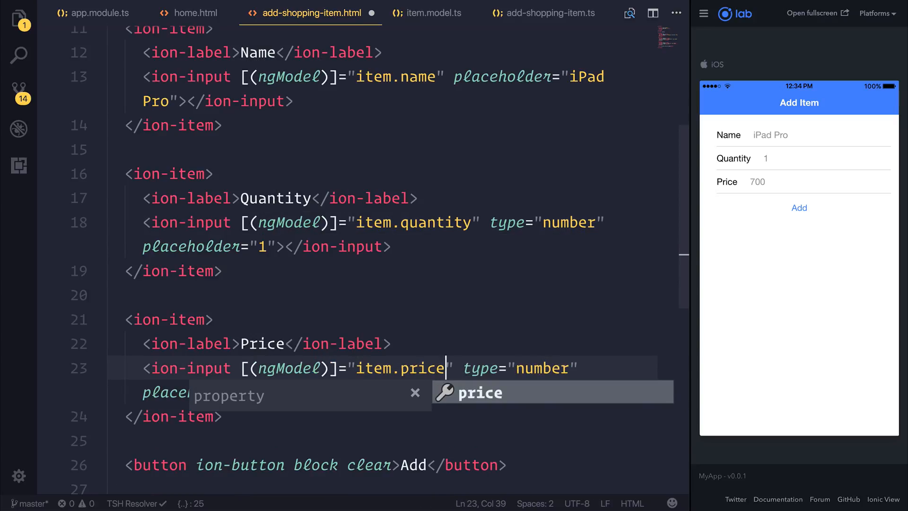
{"action": "left_click", "coordinate": [431, 12]}
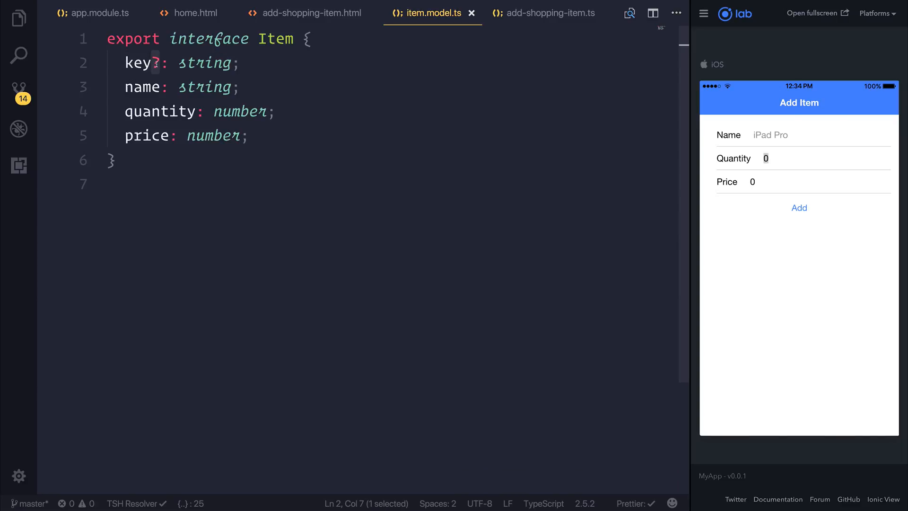
{"action": "mouse_move", "coordinate": [139, 64]}
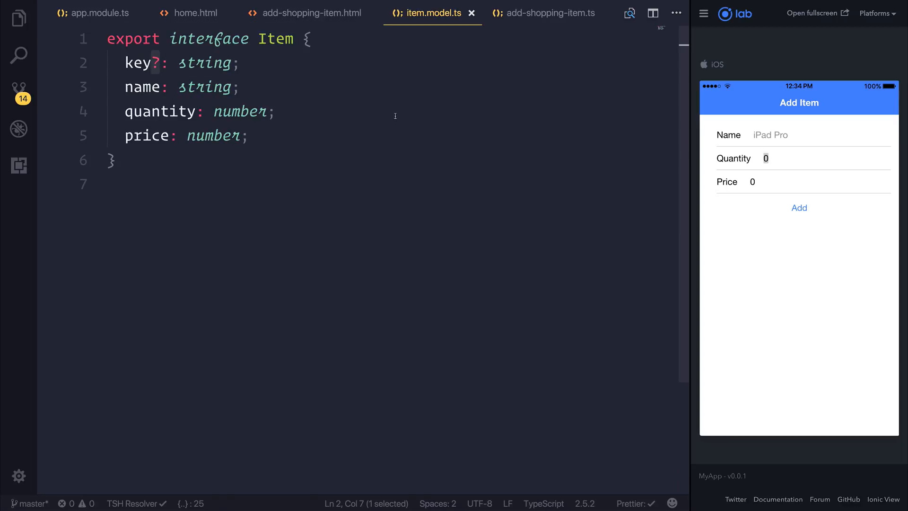
{"action": "mouse_move", "coordinate": [296, 154]}
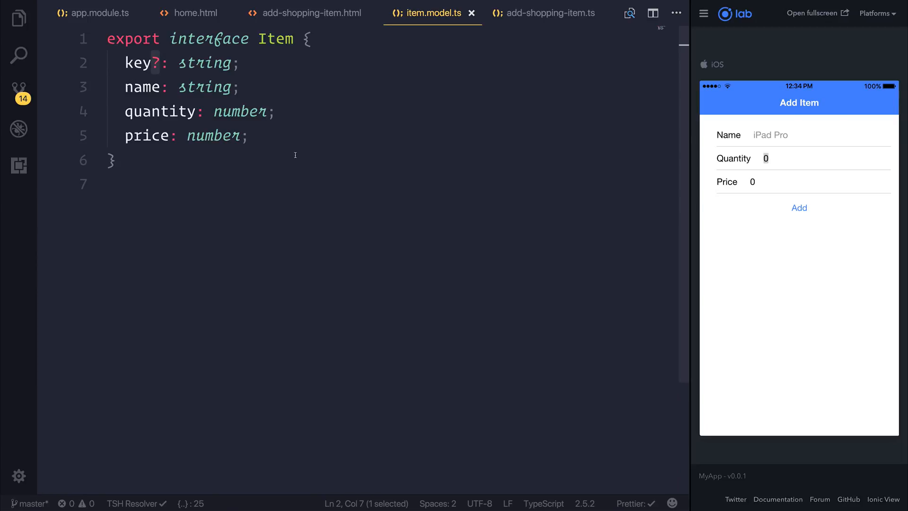
Step: Bring up Quick Open after reviewing the Item interface fields
{"action": "key", "text": "ctrl+p"}
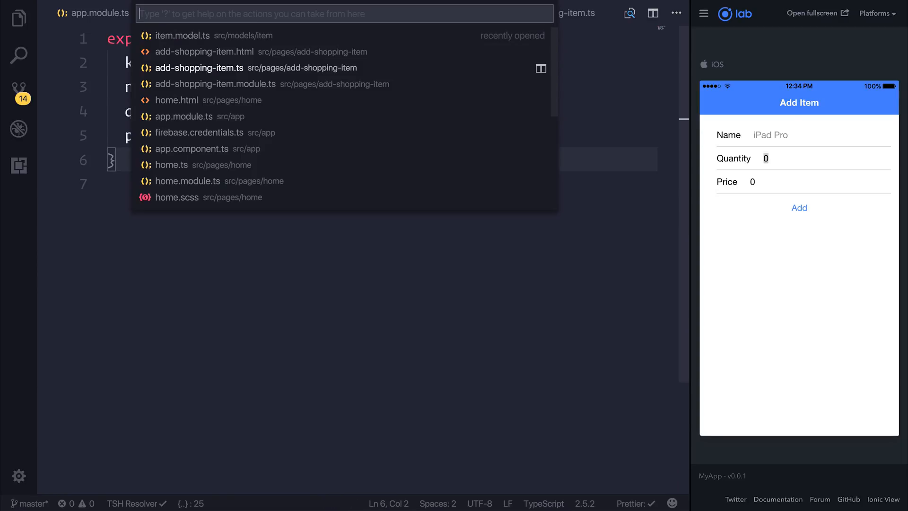
Step: In add-shopping-item.ts, set the item's default quantity and price to undefined
{"action": "left_click", "coordinate": [198, 68]}
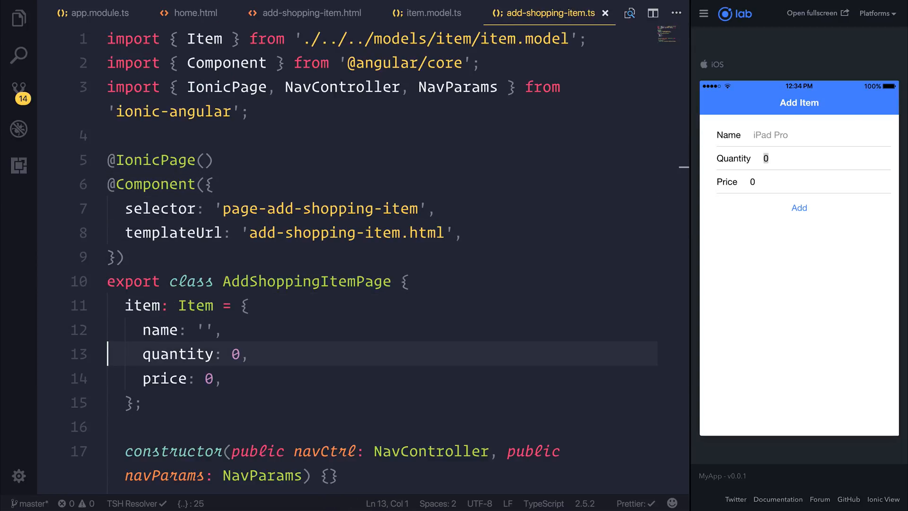
{"action": "type", "text": "undef"}
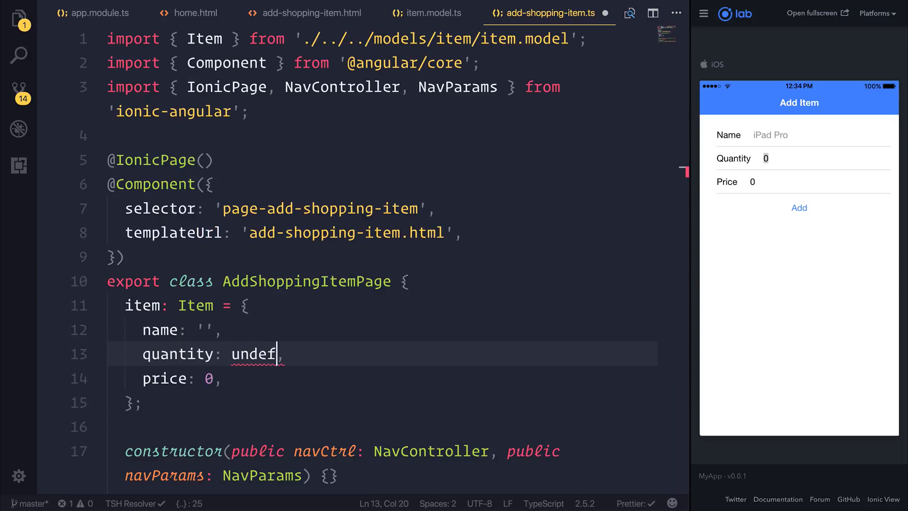
{"action": "type", "text": "undefined"}
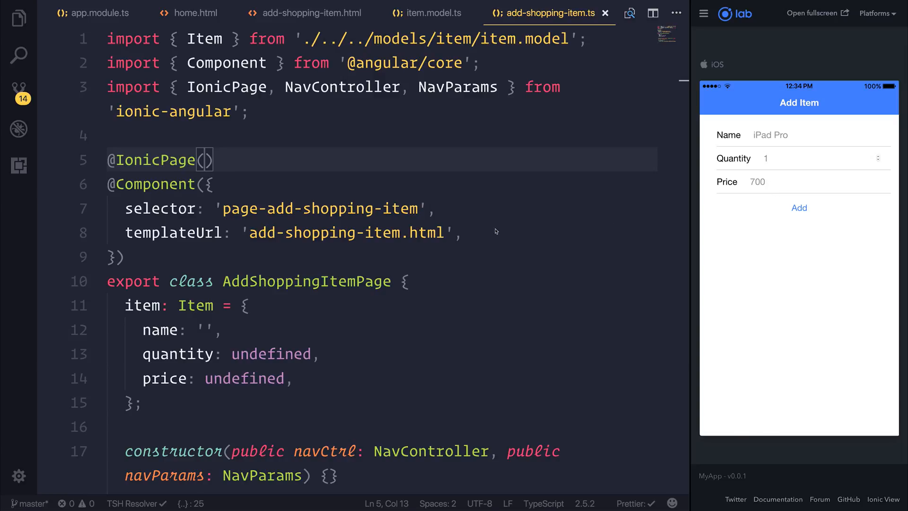
{"action": "left_click", "coordinate": [306, 12]}
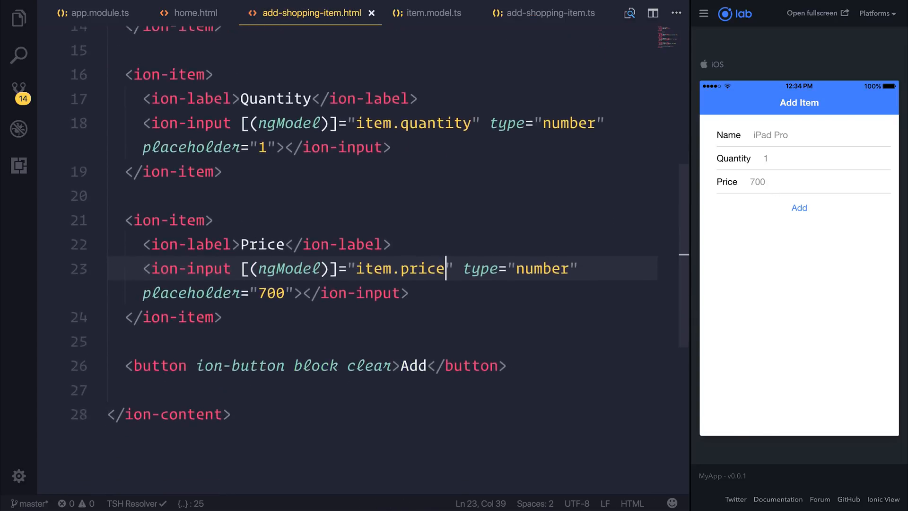
Step: Output {{item | json}} below the Price field in the Add Item template
{"action": "key", "text": "Enter"}
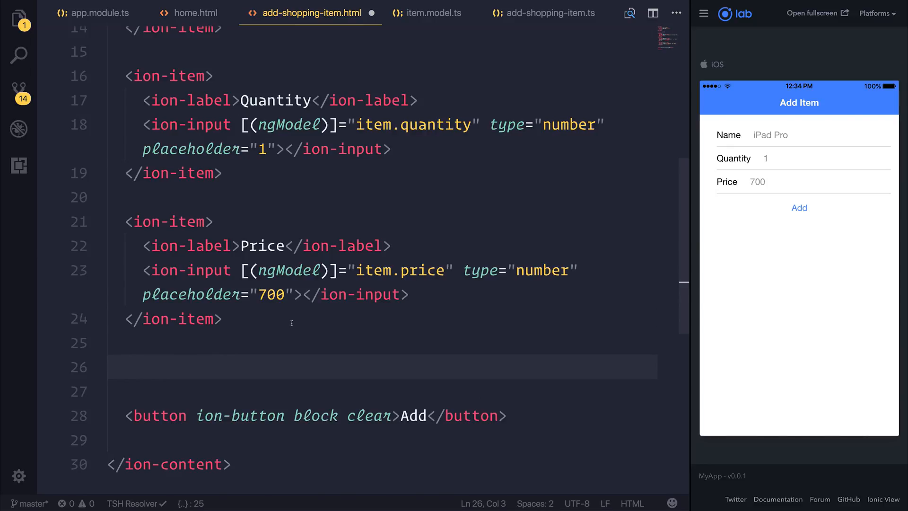
{"action": "type", "text": "{{item |}}"}
{"action": "left_click", "coordinate": [822, 135]}
{"action": "type", "text": "iPad Pro"}
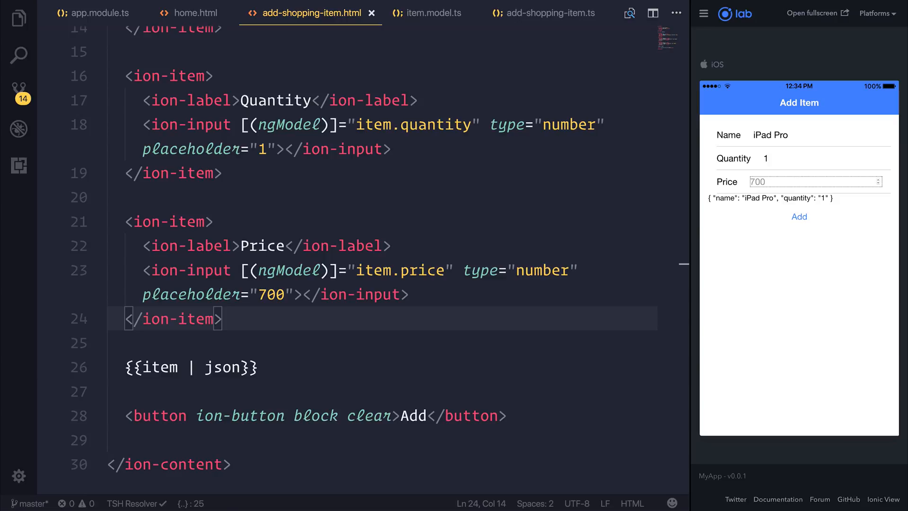
{"action": "left_click", "coordinate": [543, 12]}
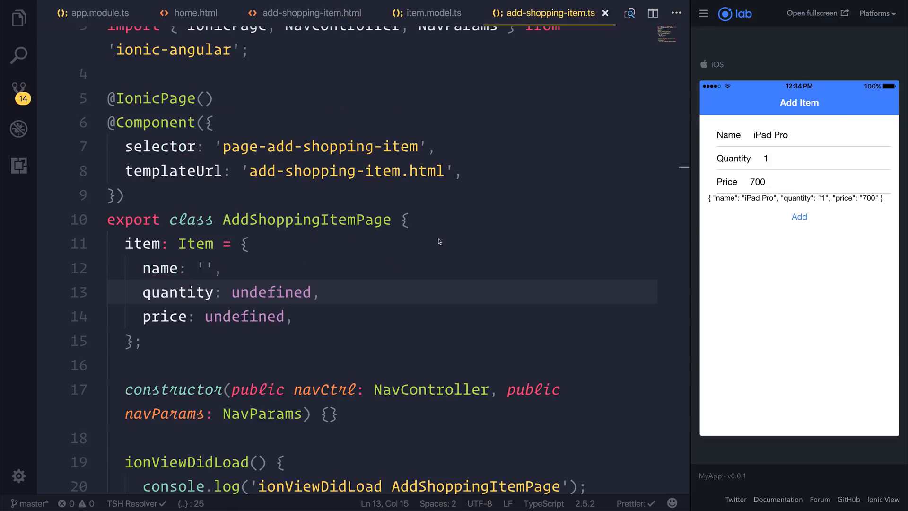
{"action": "mouse_move", "coordinate": [711, 201]}
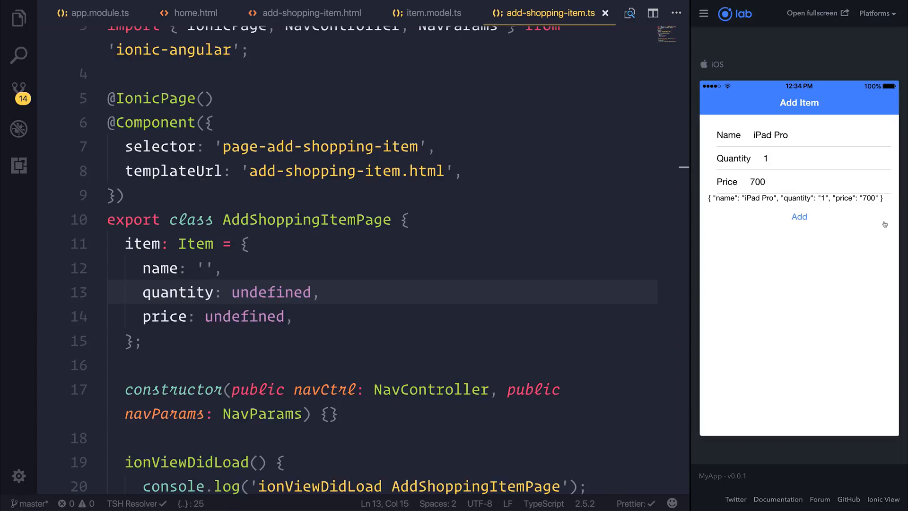
{"action": "mouse_move", "coordinate": [801, 242]}
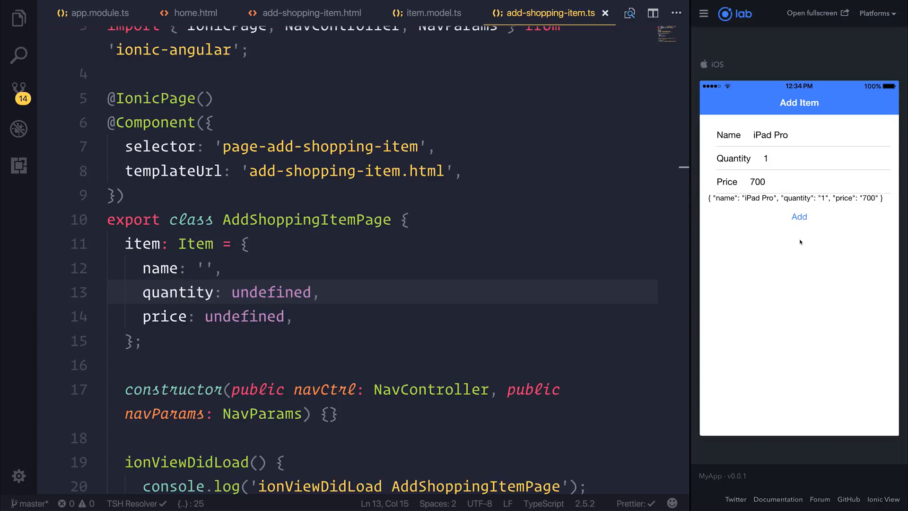
{"action": "mouse_move", "coordinate": [744, 282]}
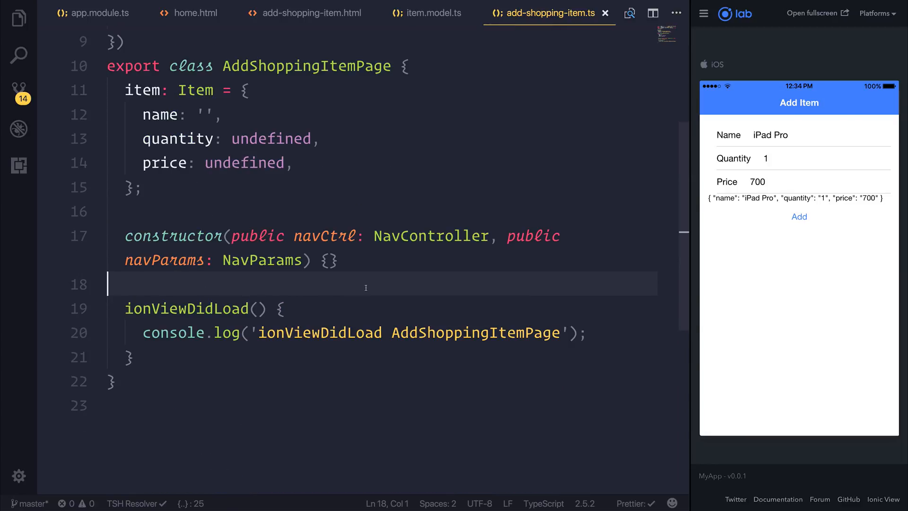
{"action": "scroll", "scroll_direction": "up", "scroll_amount": 3}
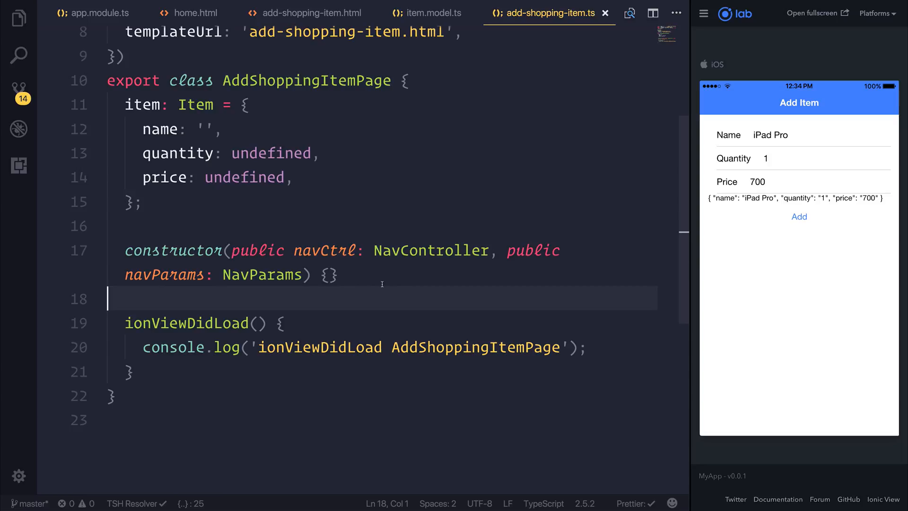